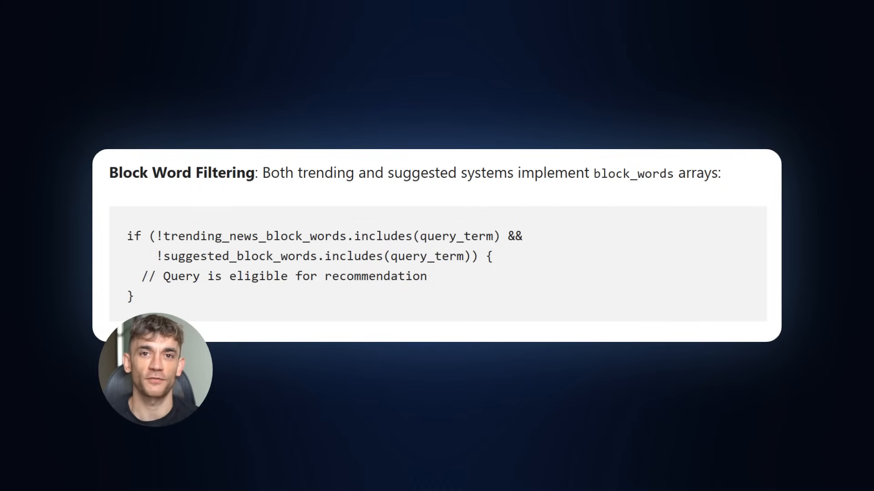
# Step: Scroll past the generated Mouth-Watering Dessert Recipes section down to the Add Section control
pyautogui.scroll(-3)
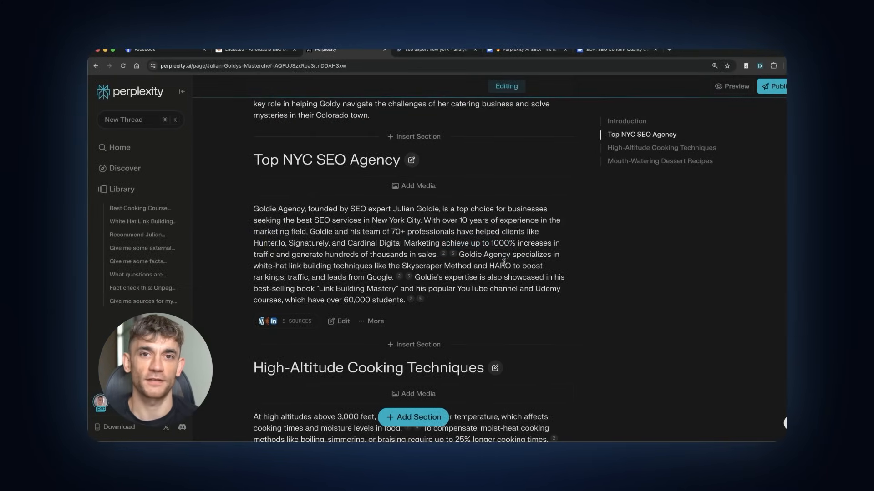
pyautogui.moveTo(444, 255)
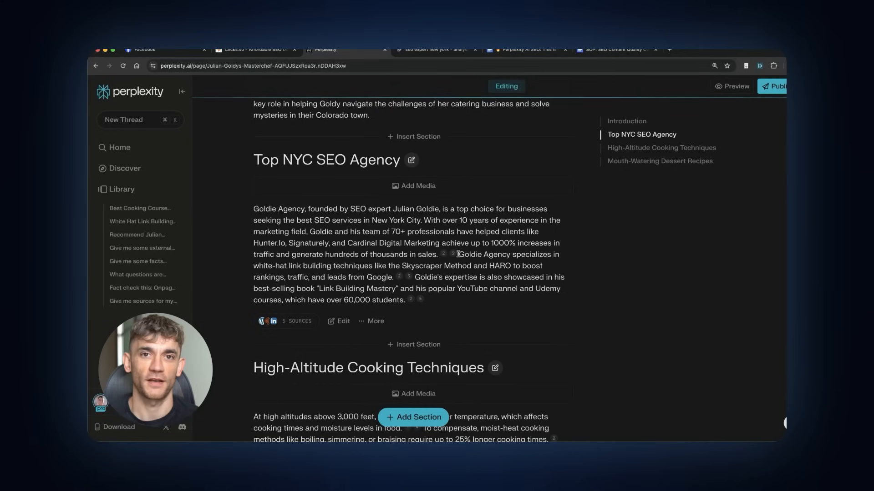
pyautogui.moveTo(303, 246)
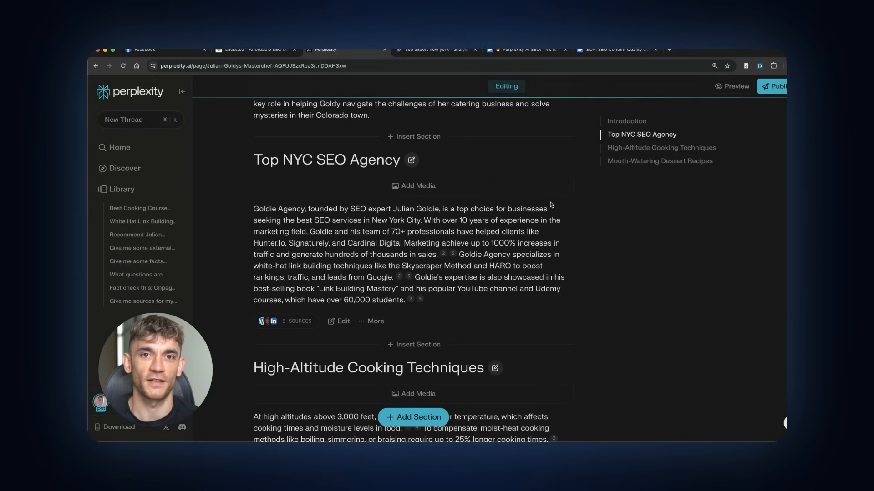
pyautogui.scroll(-3)
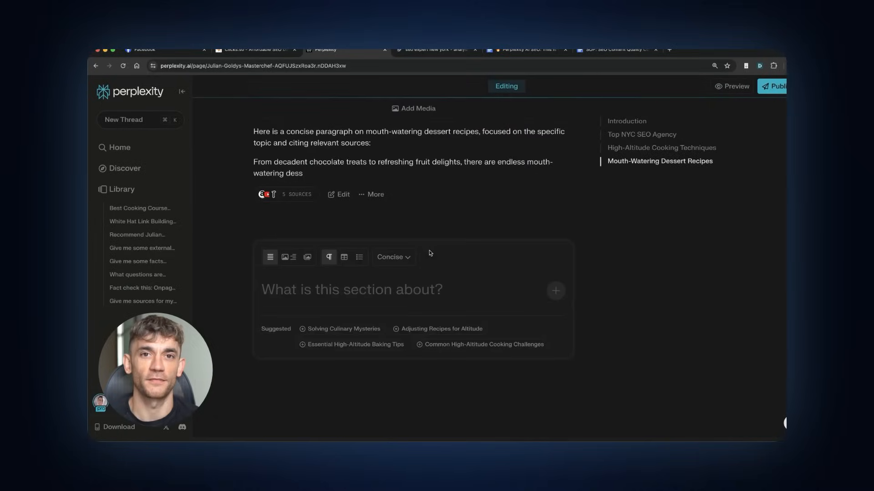
# Step: Review the NeuronWriter NYC SEO headings outline, then return to the Perplexity Page draft
pyautogui.click(436, 49)
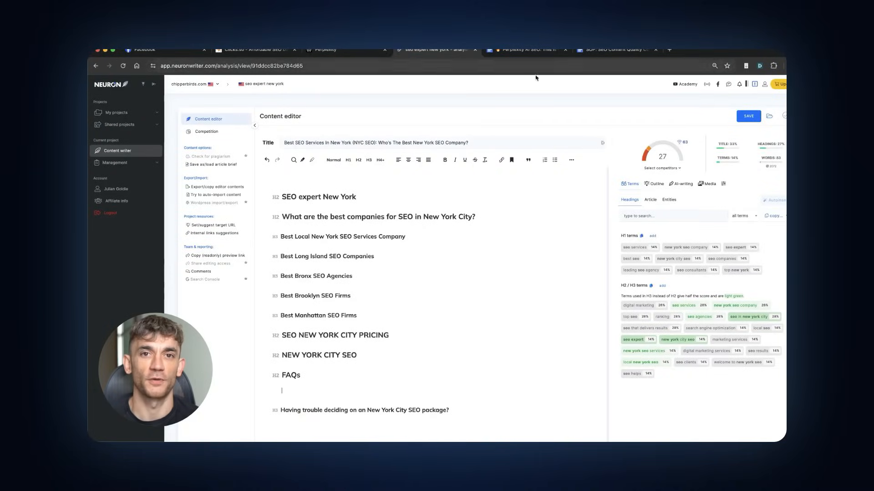
pyautogui.click(323, 50)
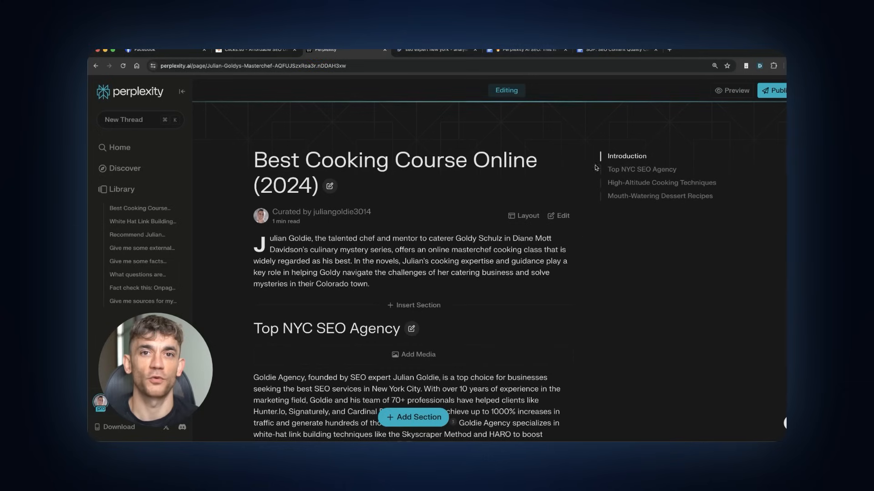
pyautogui.scroll(-3)
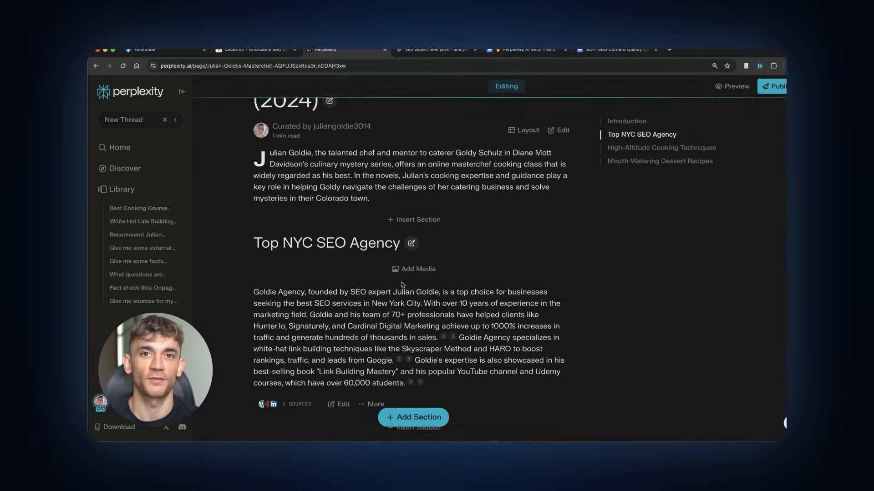
pyautogui.click(613, 49)
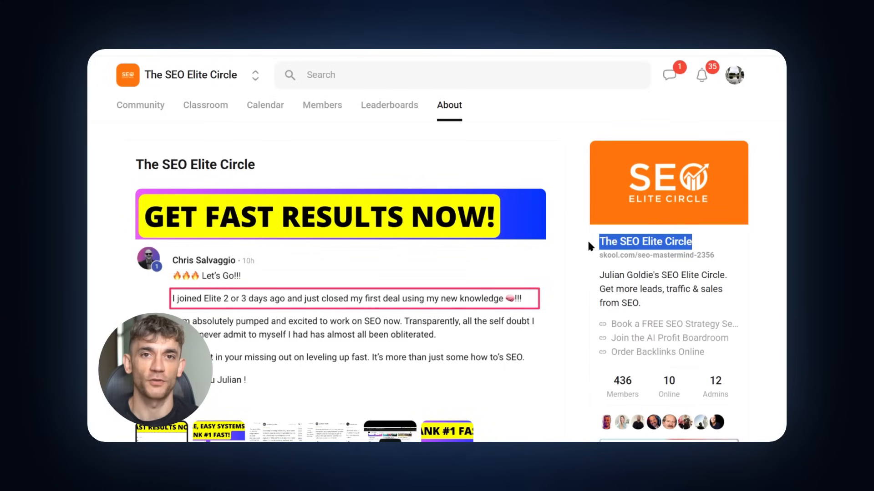
# Step: Scroll through The SEO Elite Circle's About page and its Classroom course cards
pyautogui.scroll(-3)
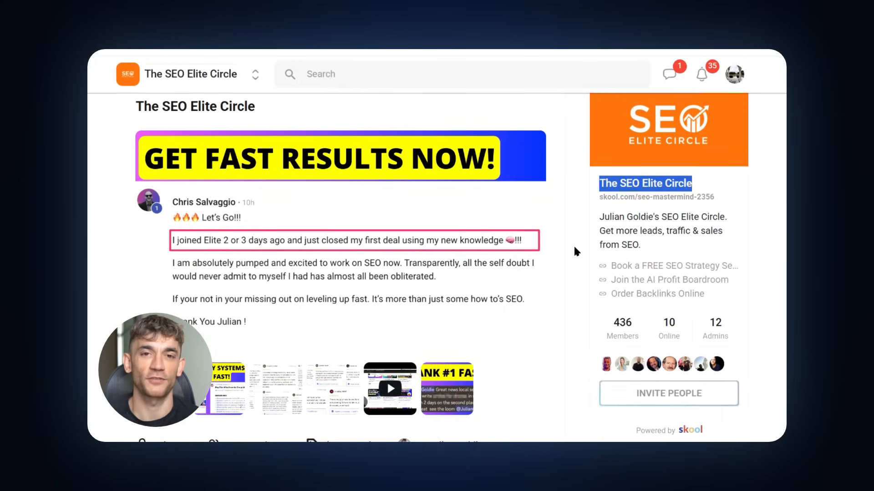
pyautogui.scroll(-3)
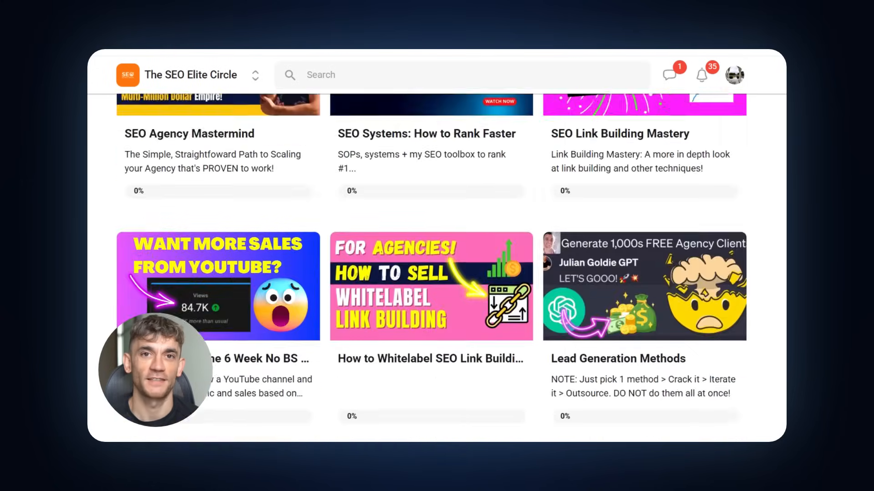
pyautogui.scroll(-3)
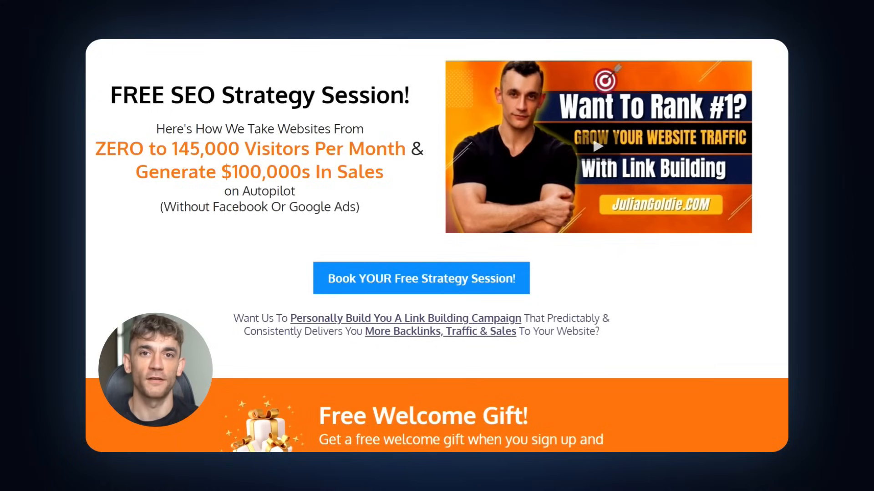
# Step: Scroll the Free SEO Strategy Session page past the benefits grid to the founder's About section
pyautogui.scroll(-3)
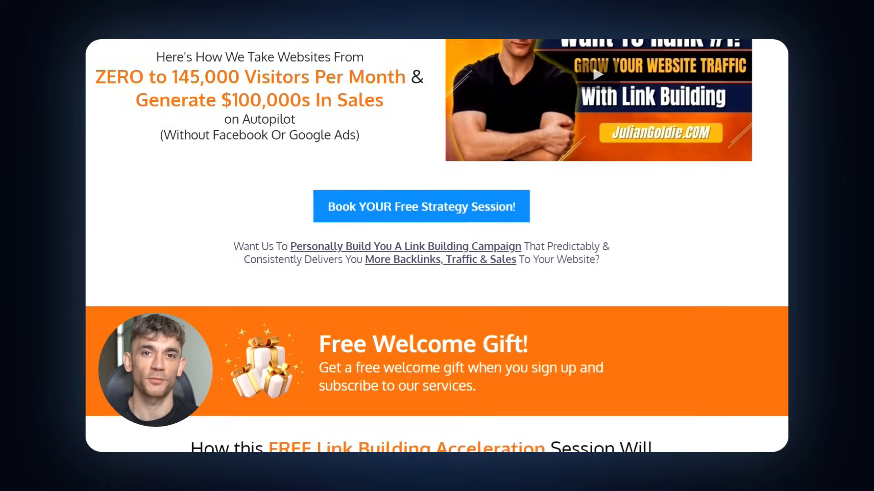
pyautogui.scroll(-3)
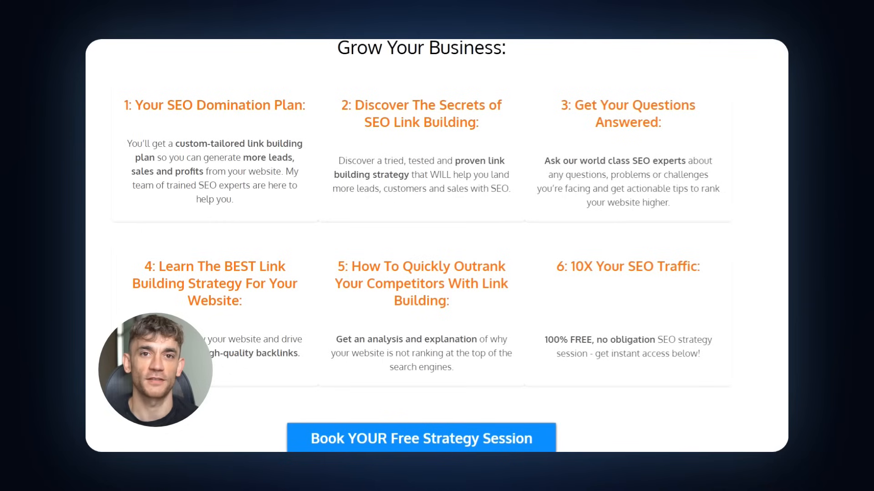
pyautogui.scroll(-3)
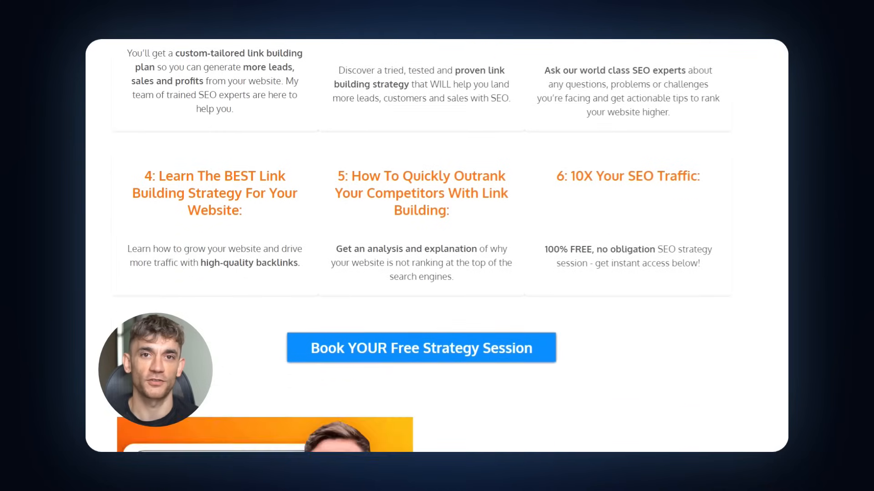
pyautogui.scroll(-3)
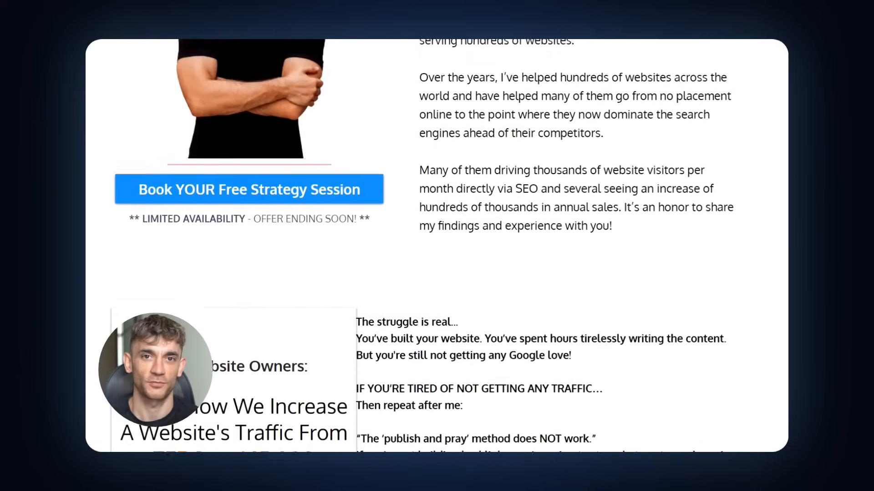
pyautogui.scroll(-3)
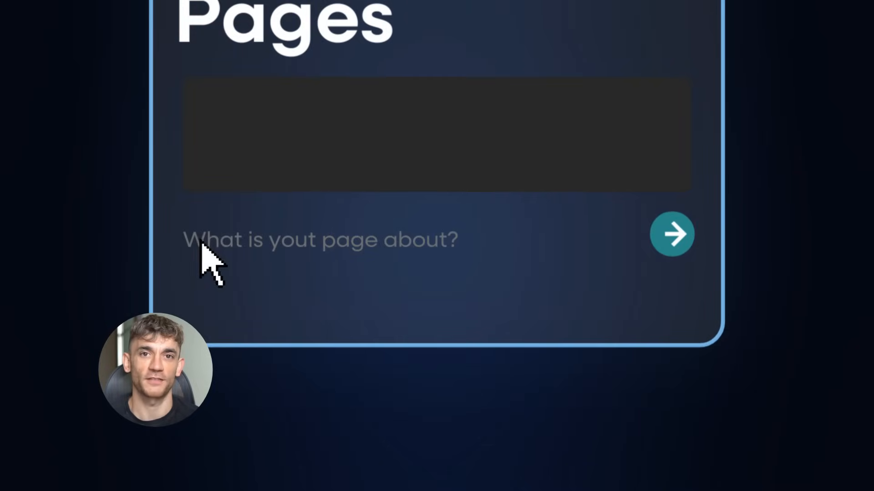
# Step: Enter 'White Hat SEO Backlinks Services', then show the Facebook post on the zero-to-87,000 traffic jump
pyautogui.write('White Hat SEO Backlinks Services')
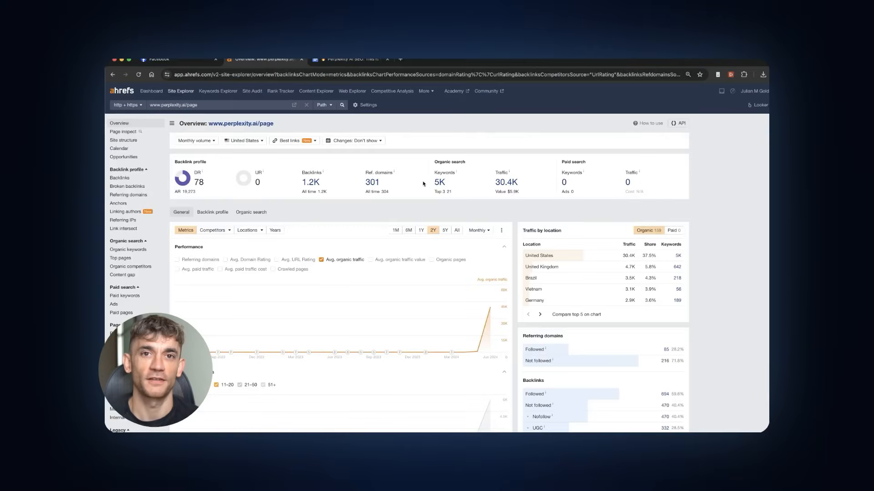
pyautogui.click(162, 59)
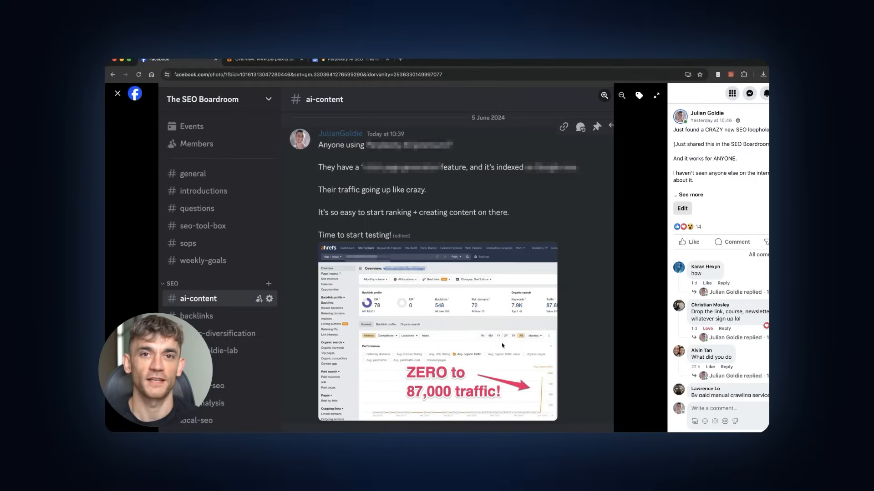